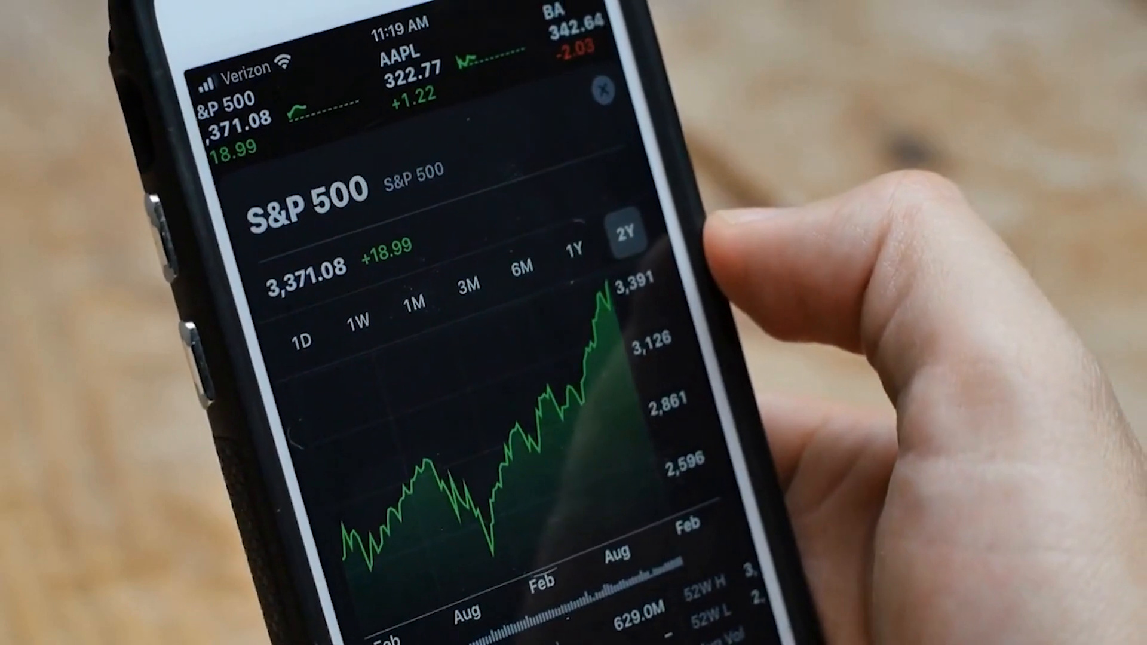
left_click(578, 248)
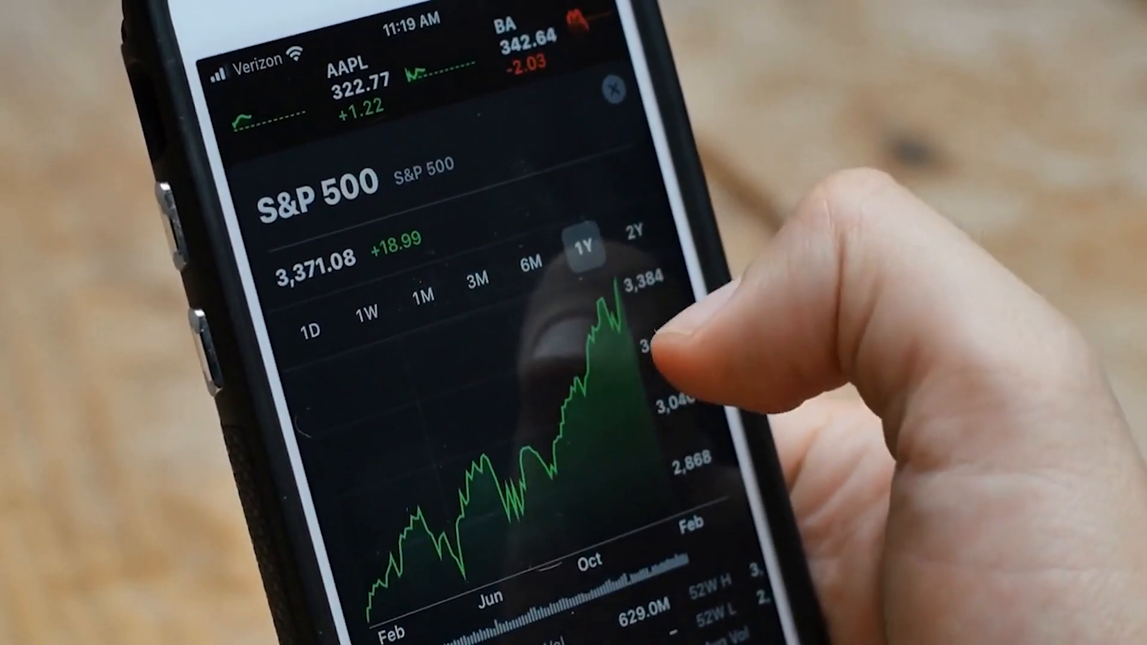